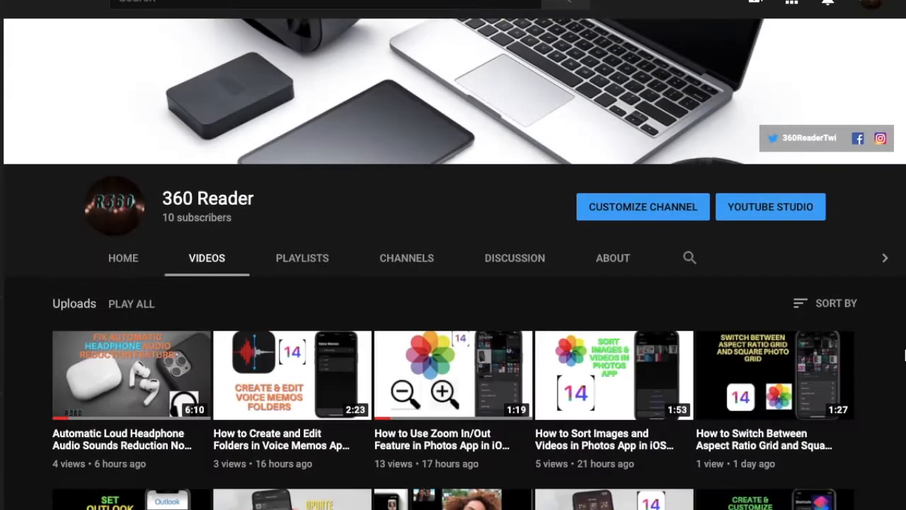
# - Open Photos and open the Recents ••• menu's action editor showing Aspect Ratio Grid, Filter, Show Map
pyautogui.scroll(-3)
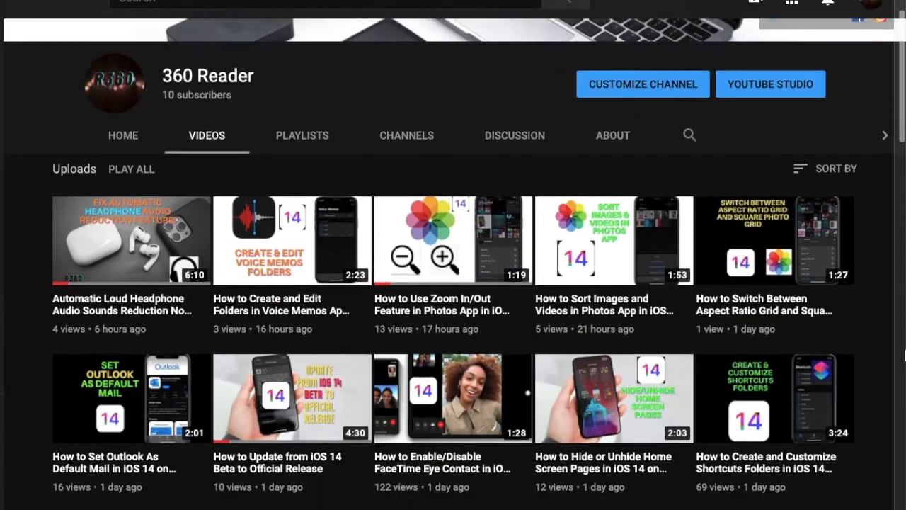
pyautogui.scroll(-3)
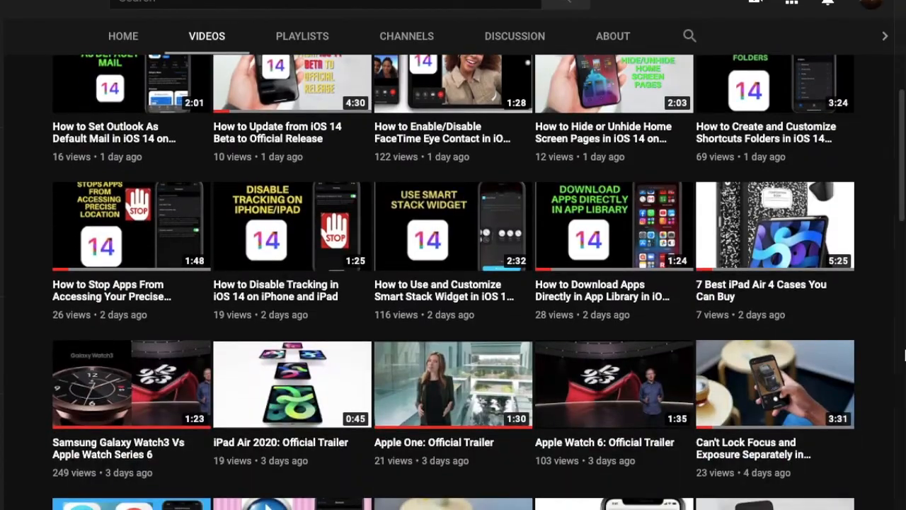
pyautogui.scroll(3)
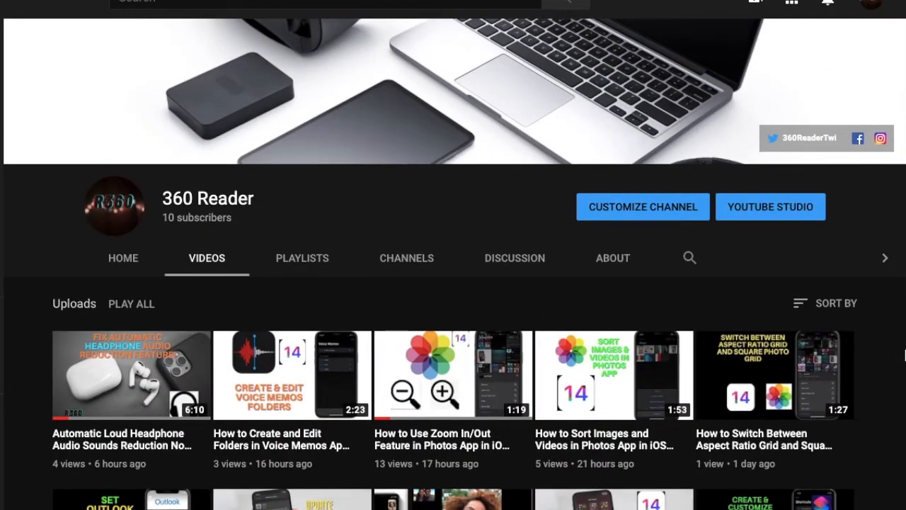
pyautogui.scroll(-3)
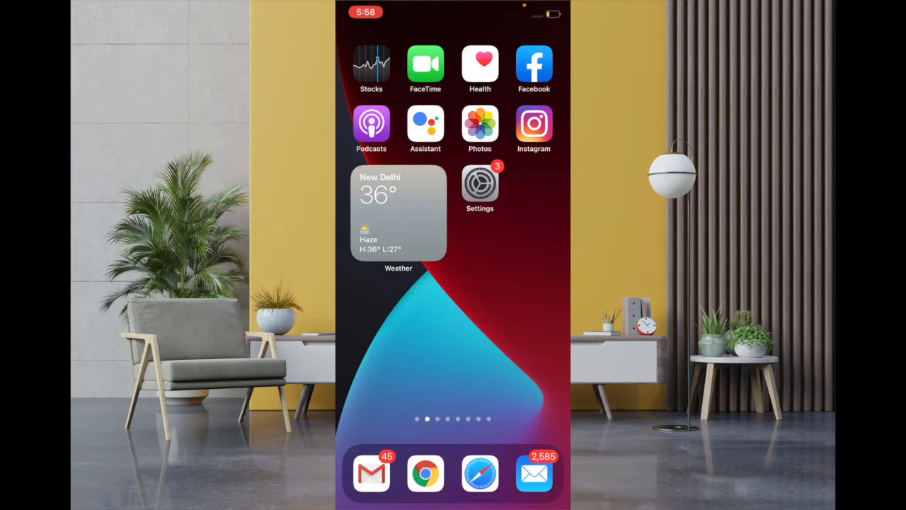
pyautogui.click(480, 125)
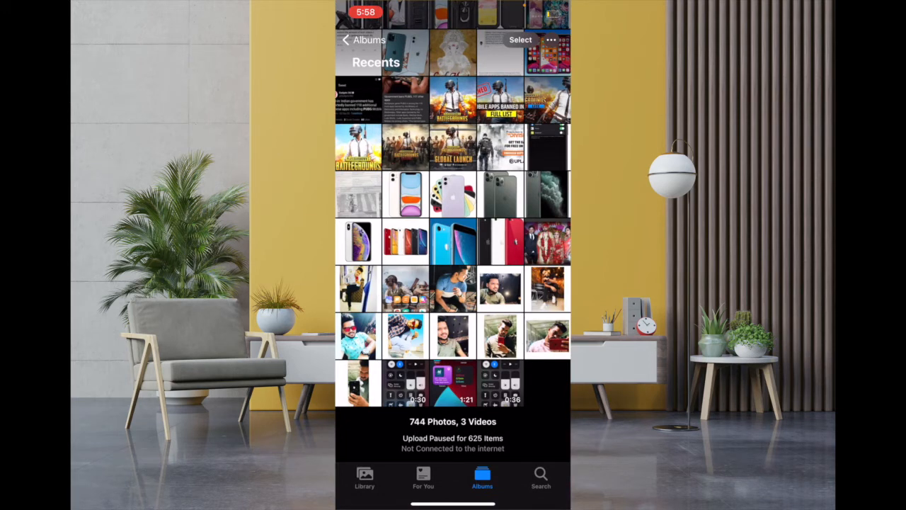
pyautogui.click(550, 40)
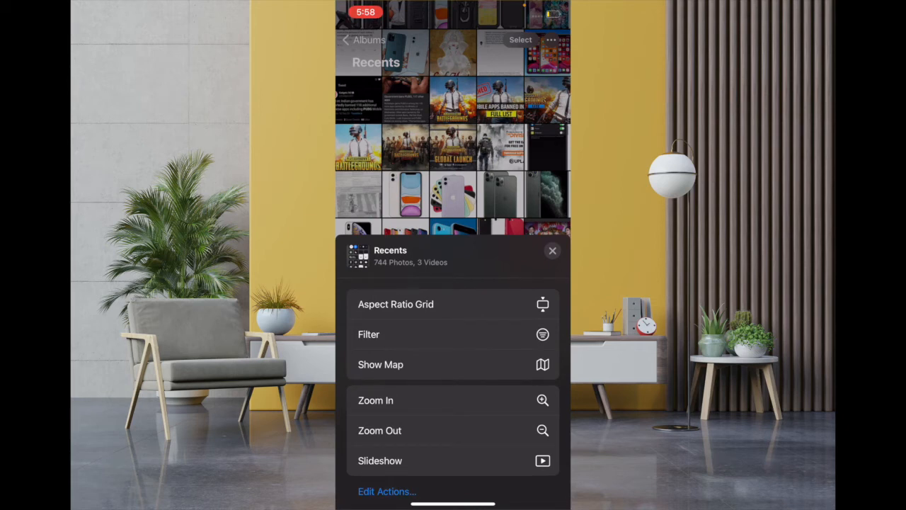
pyautogui.click(387, 491)
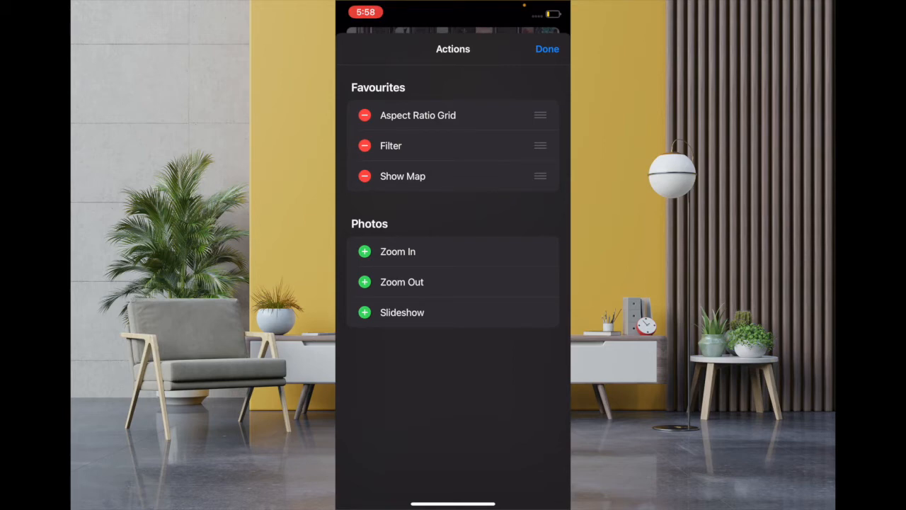
# - Add Zoom In to the favourite actions and take Zoom Out back out
pyautogui.click(364, 251)
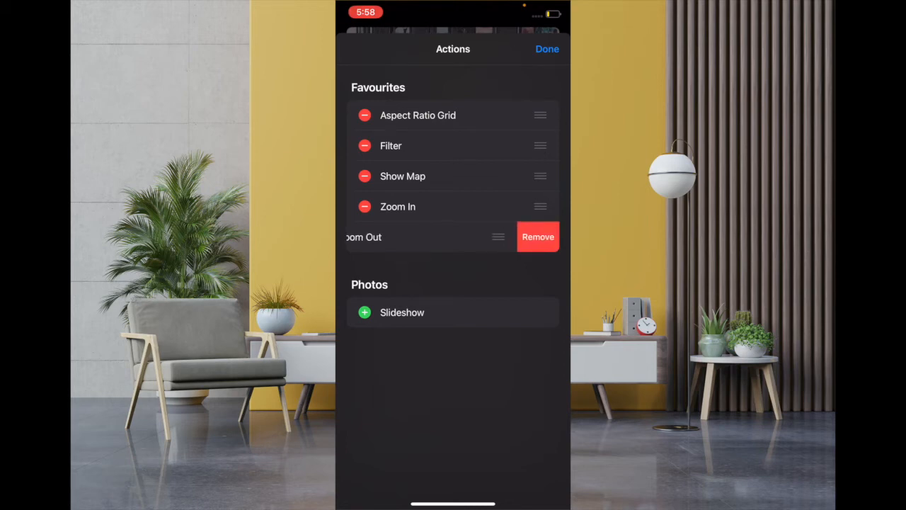
pyautogui.click(538, 236)
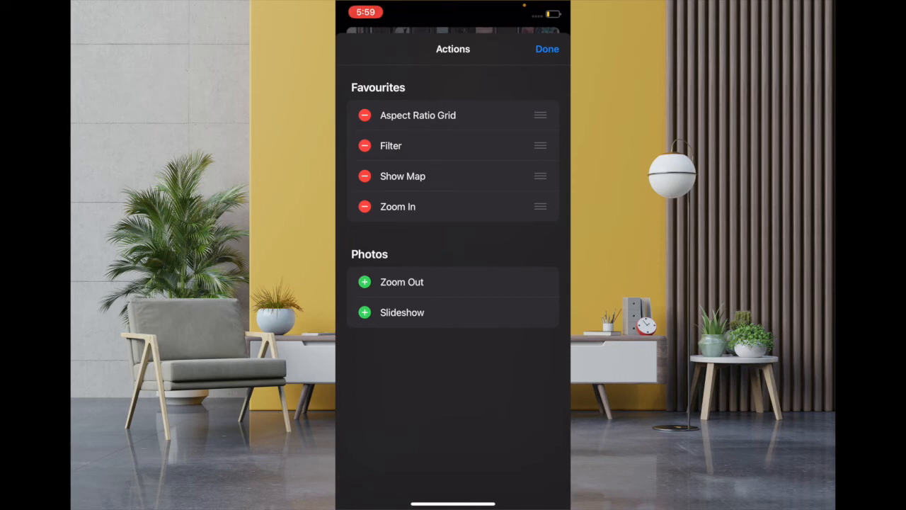
# - Drag Zoom In up to second place, just below Aspect Ratio Grid, and tap Done
pyautogui.moveTo(540, 206); pyautogui.dragTo(540, 137)
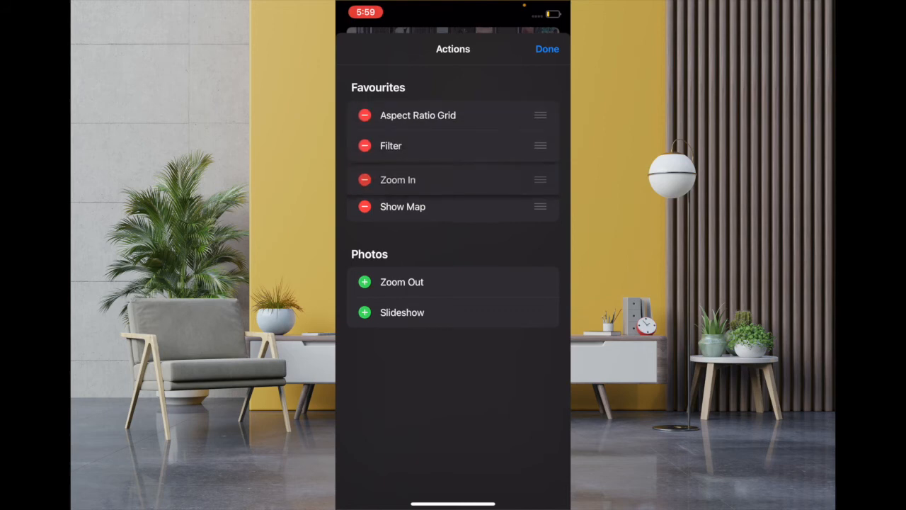
pyautogui.moveTo(540, 179); pyautogui.dragTo(540, 145)
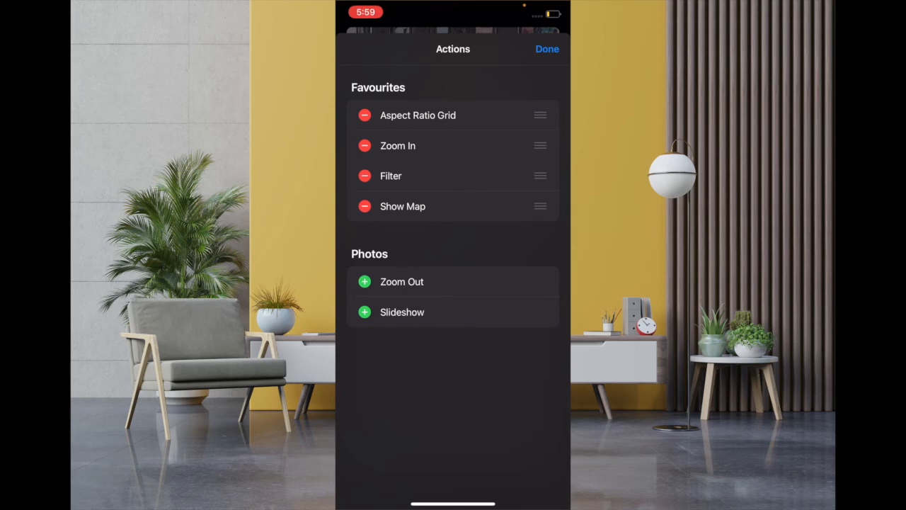
pyautogui.click(547, 48)
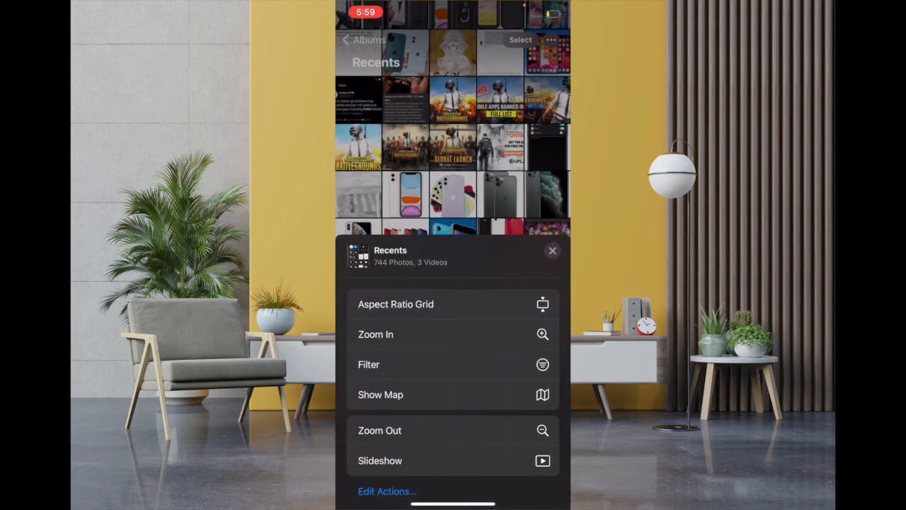